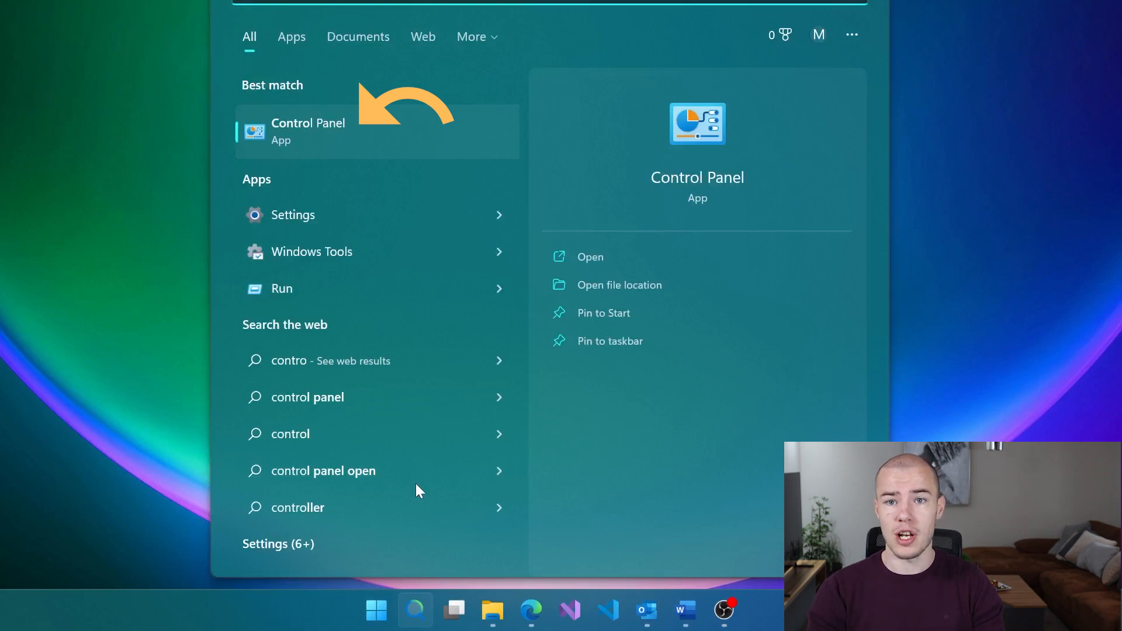
- Open Control Panel and go to Programs and Features to list installed programs
click(308, 131)
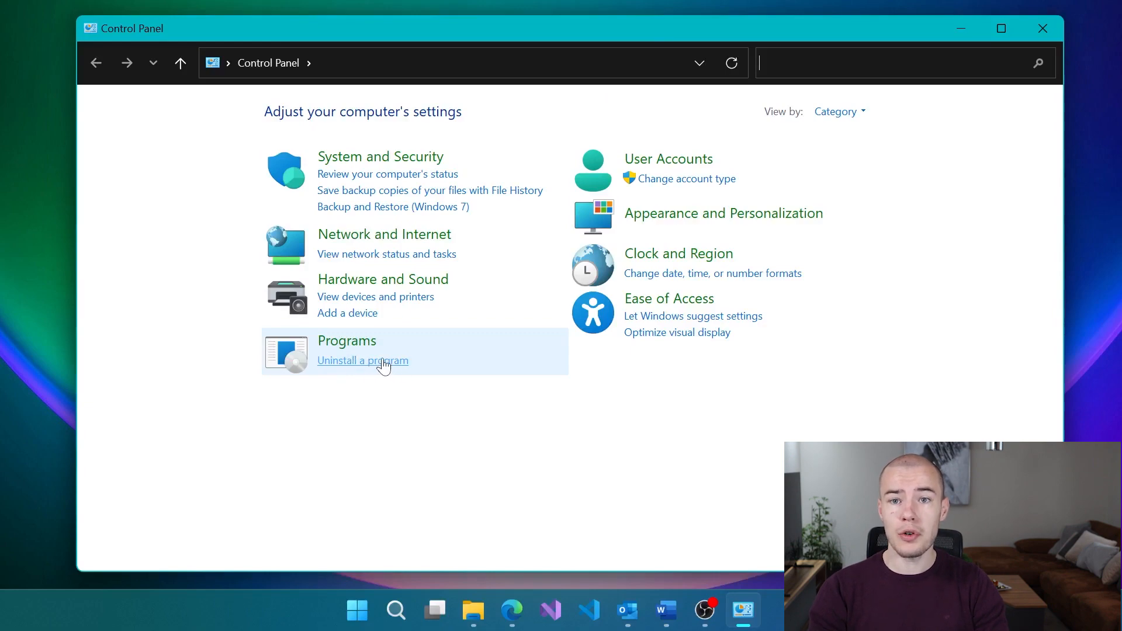
click(363, 360)
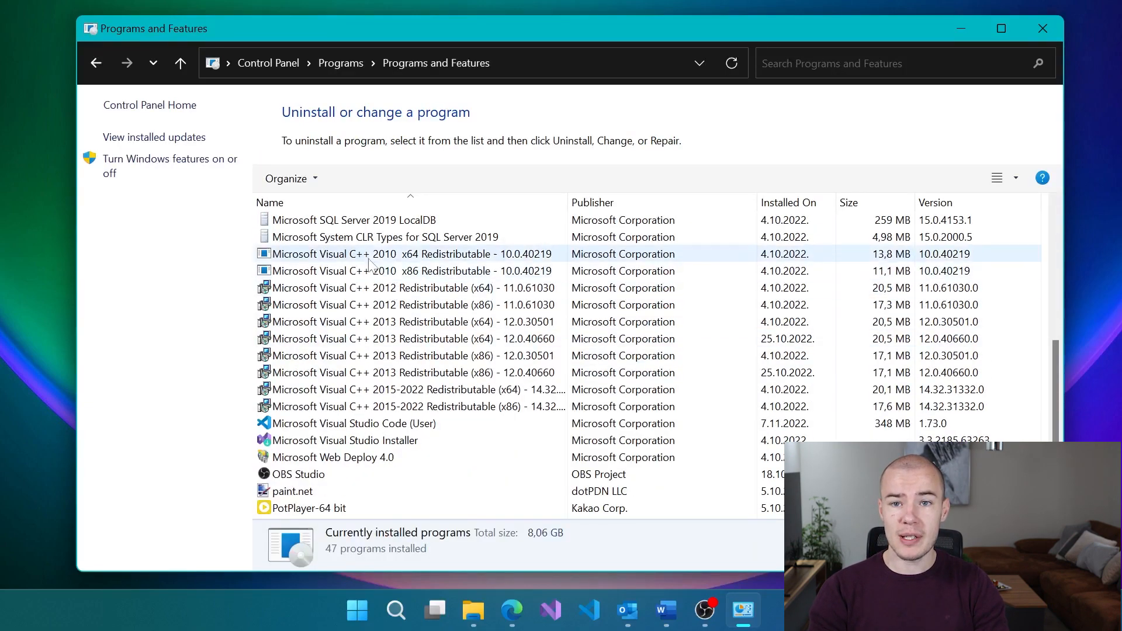
click(413, 305)
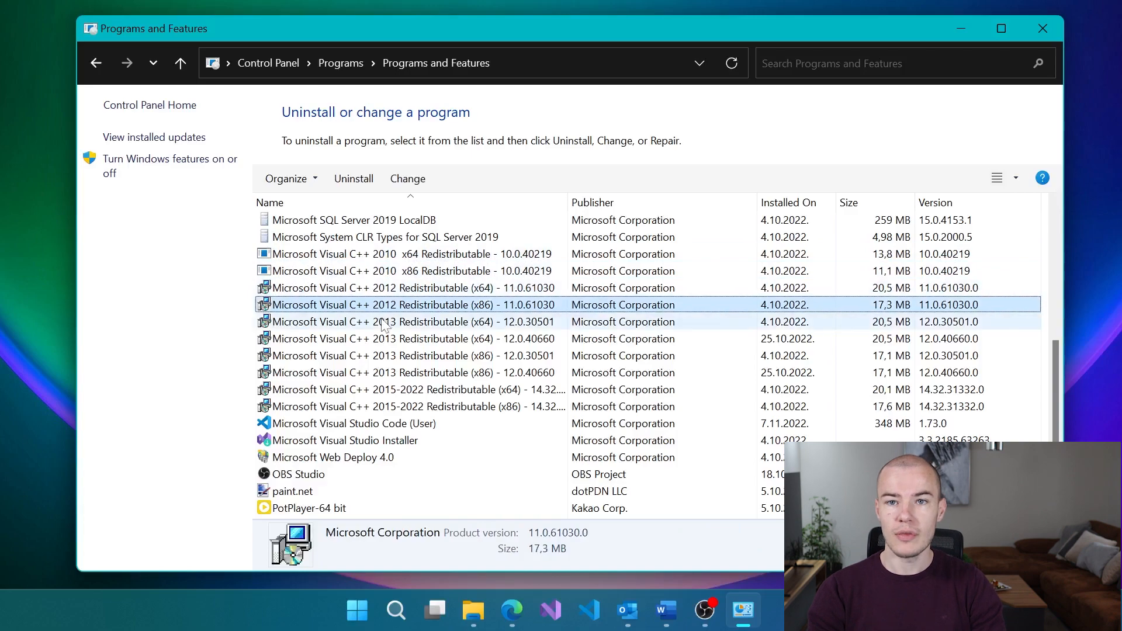
click(411, 372)
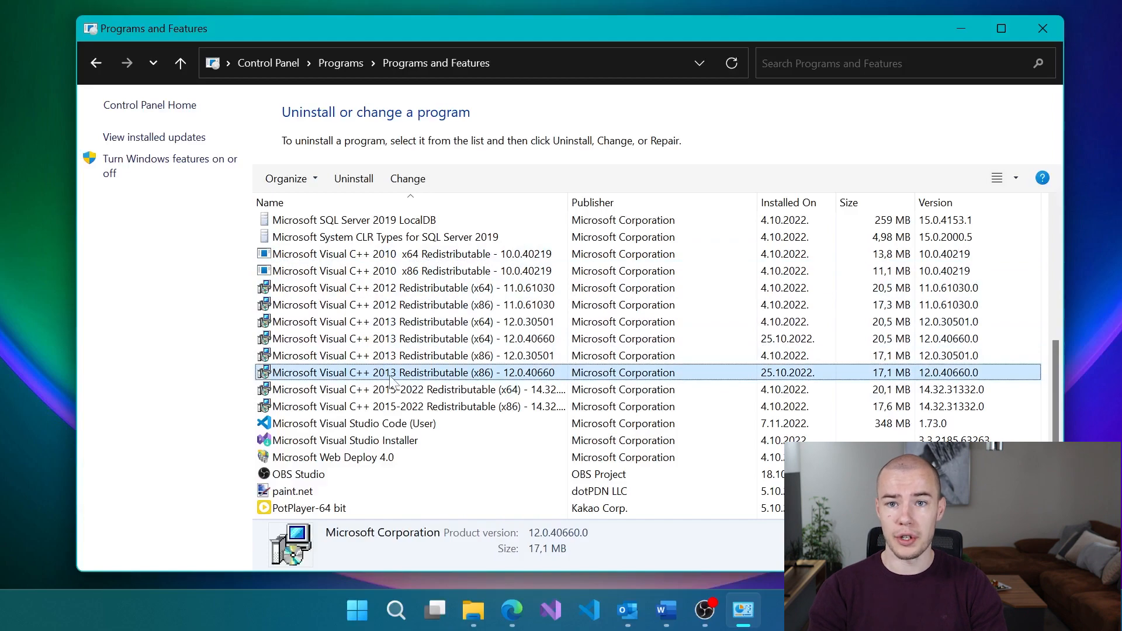
click(408, 389)
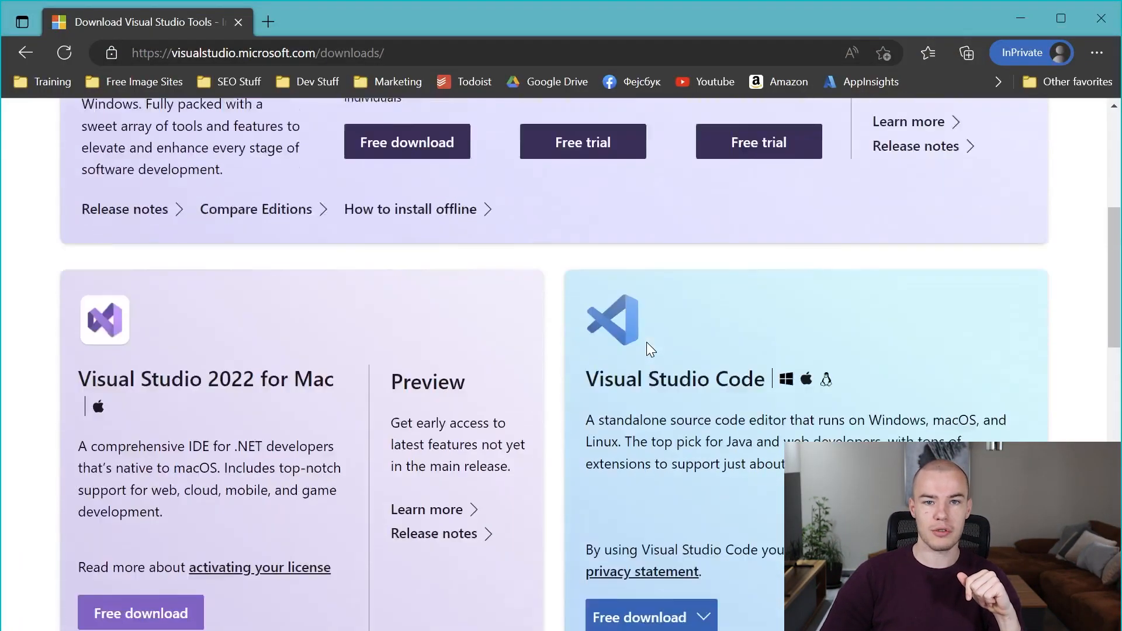
- Download Build Tools for Visual Studio 2022 from Tools for Visual Studio and run vs_BuildTools.exe
scroll(down, 3)
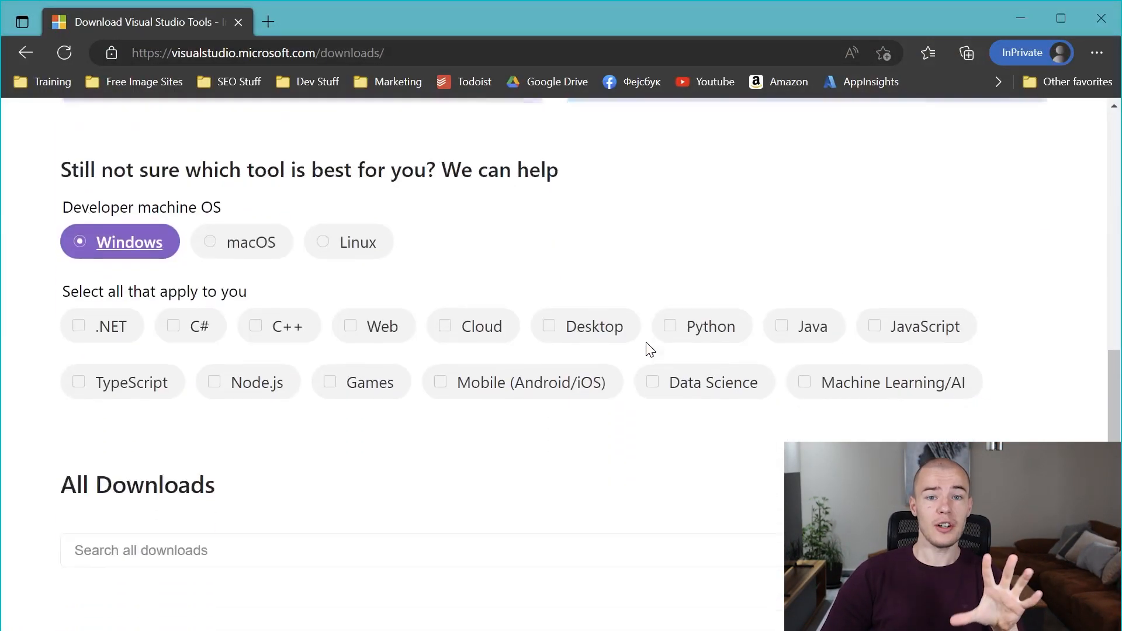
scroll(down, 3)
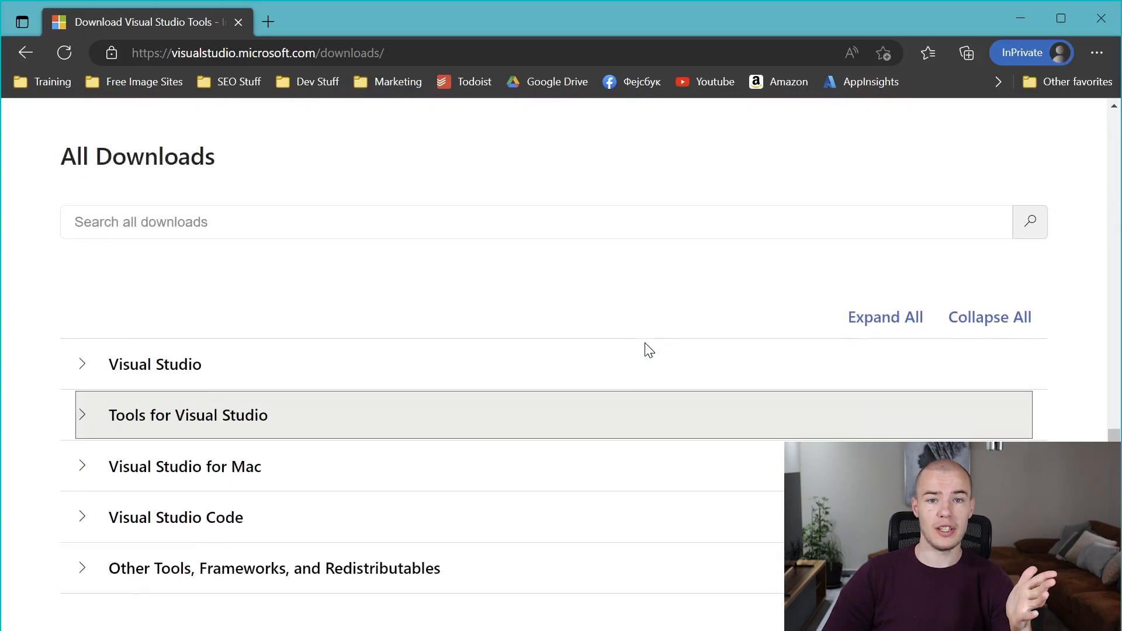
mouse_move(175, 422)
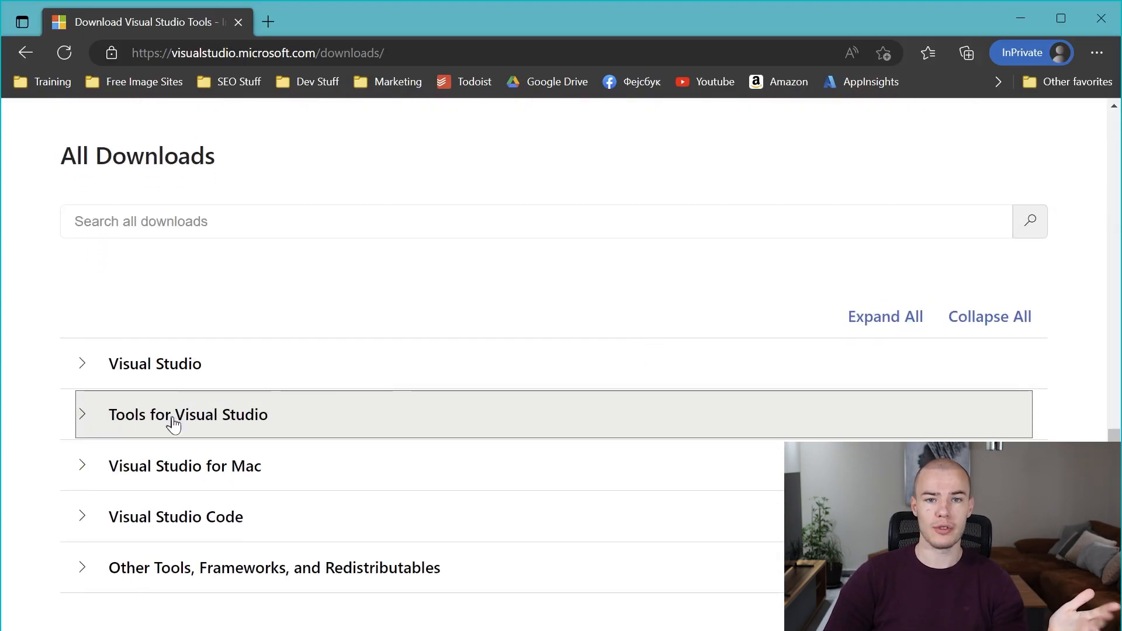
click(188, 414)
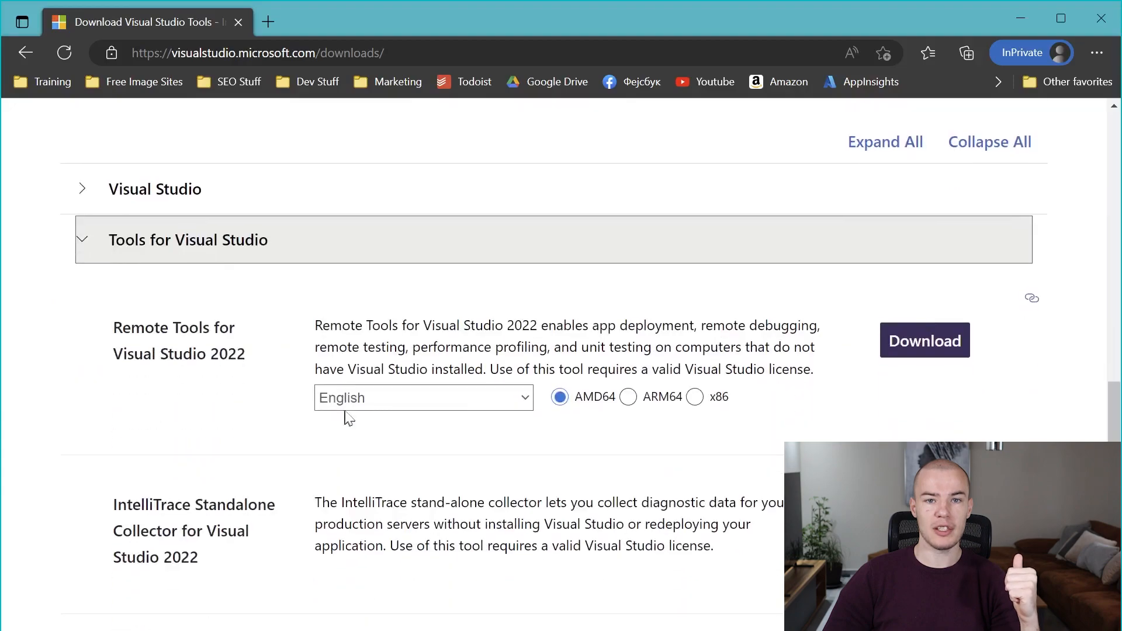
scroll(down, 3)
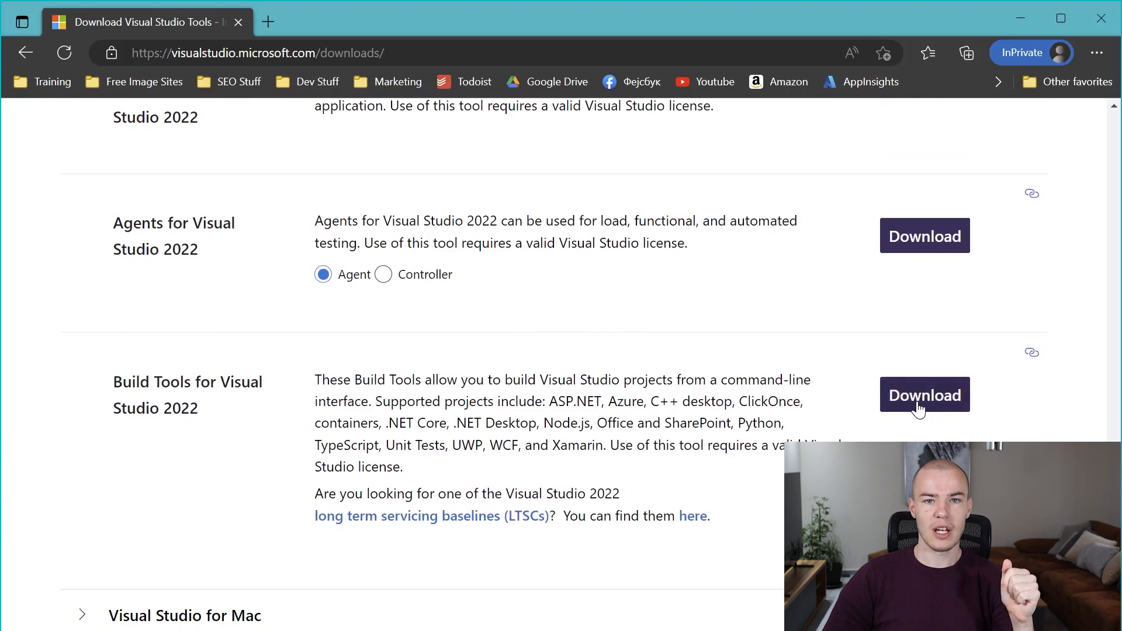
click(924, 394)
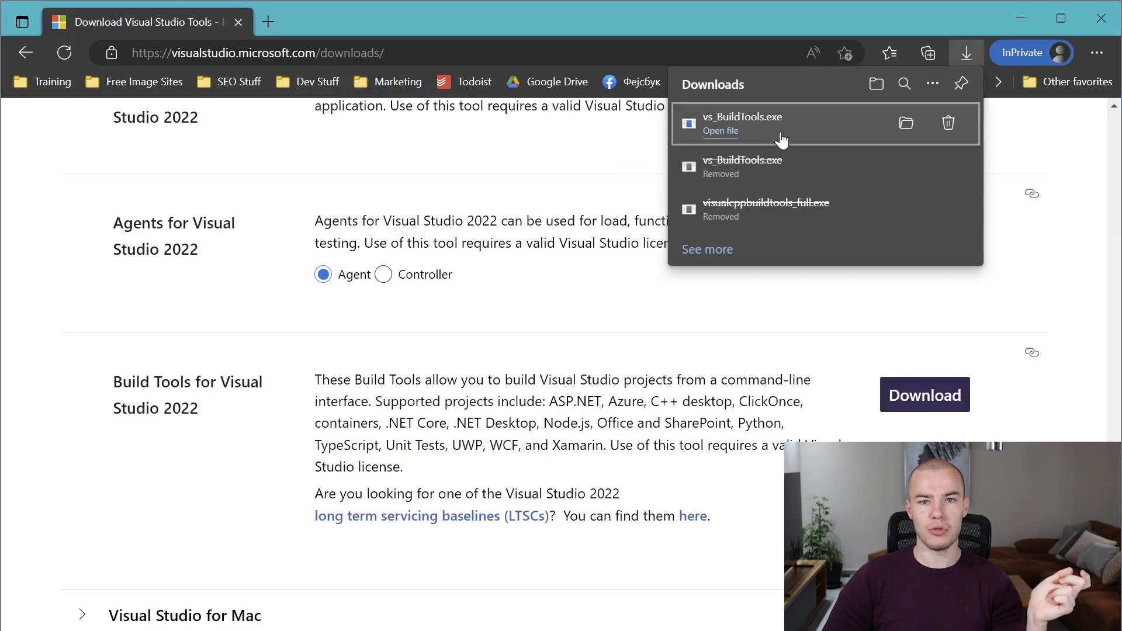
click(719, 131)
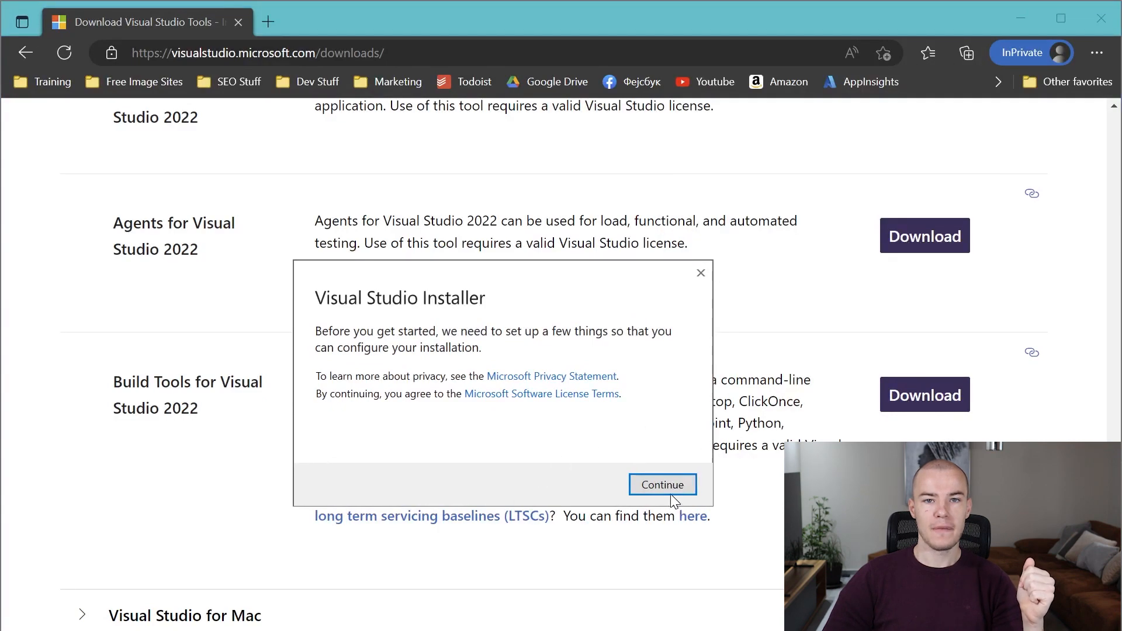
- Continue past the setup prompt, select Desktop development with C++, and install
click(662, 484)
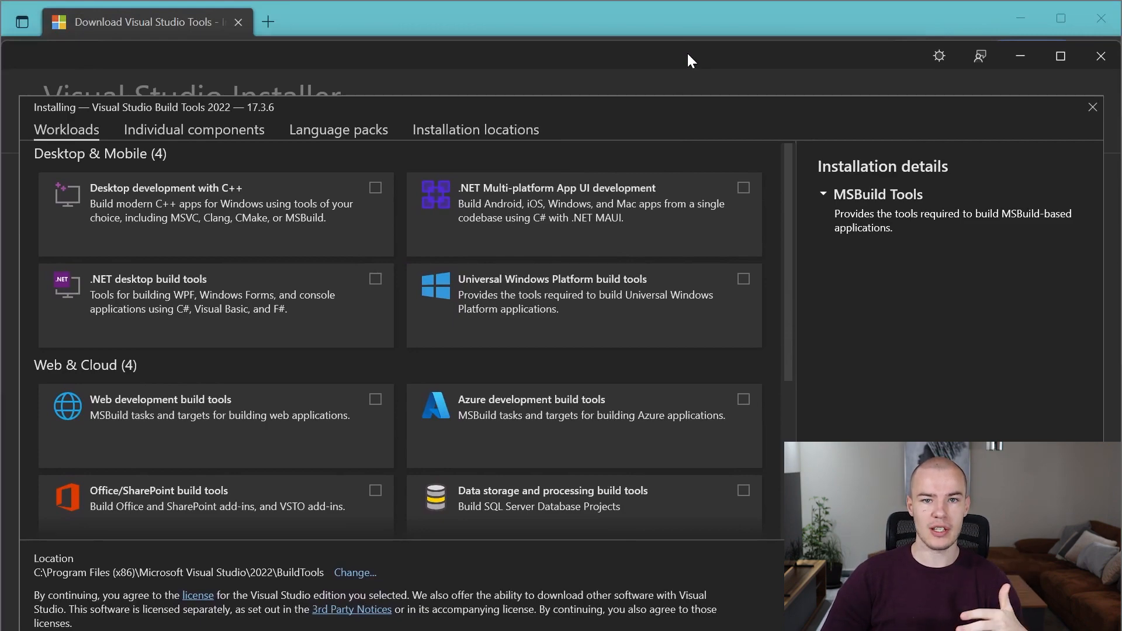
mouse_move(411, 188)
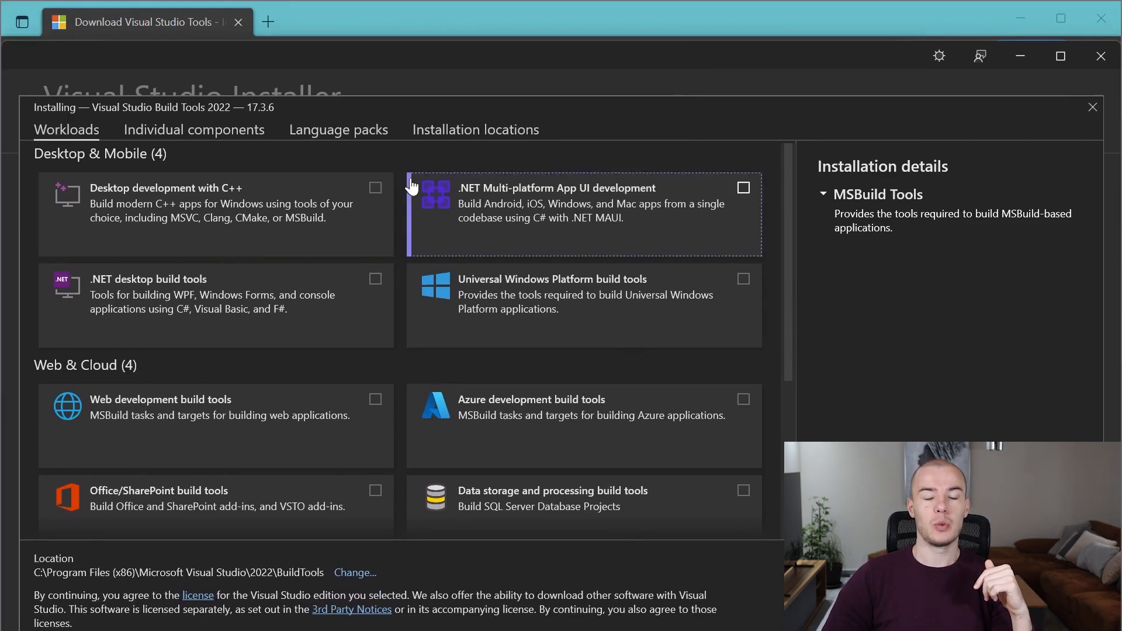
click(375, 187)
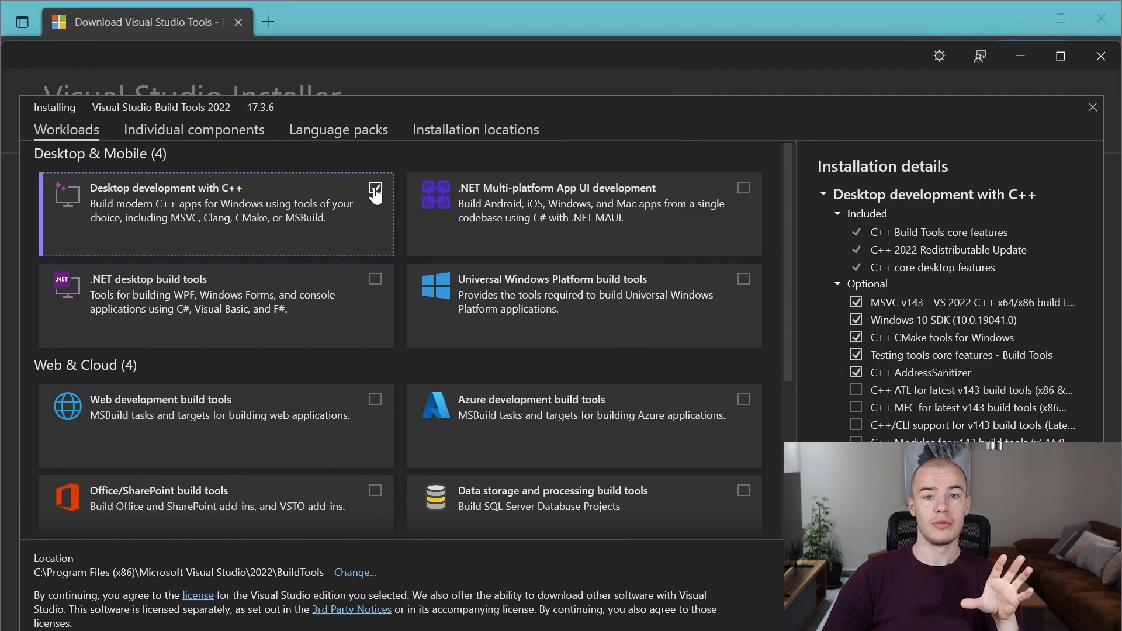
click(375, 187)
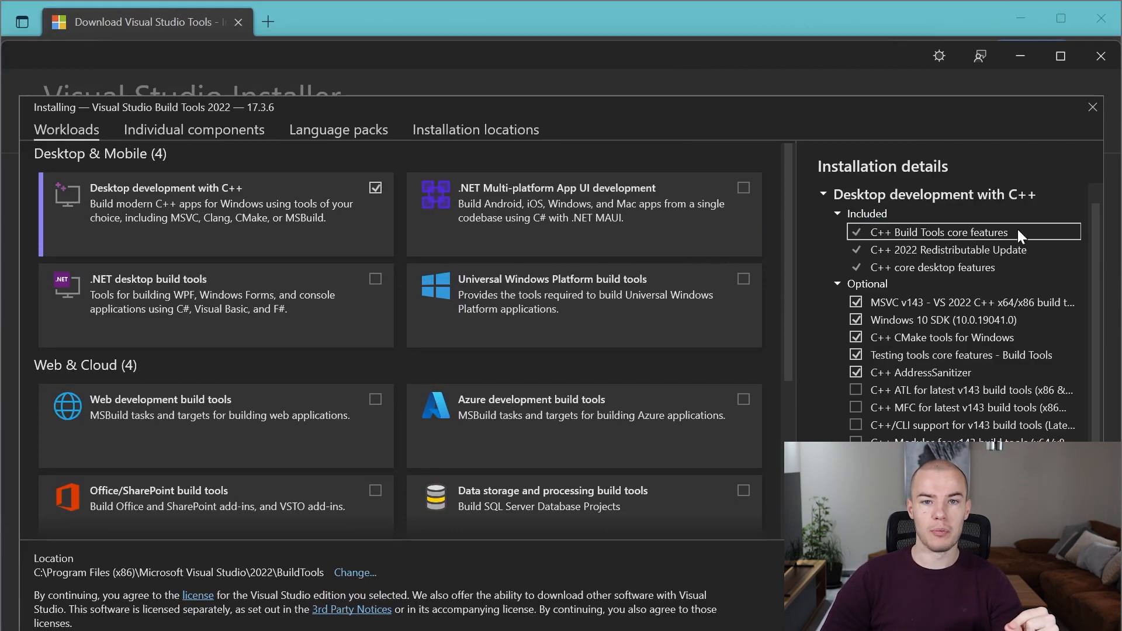
mouse_move(944, 236)
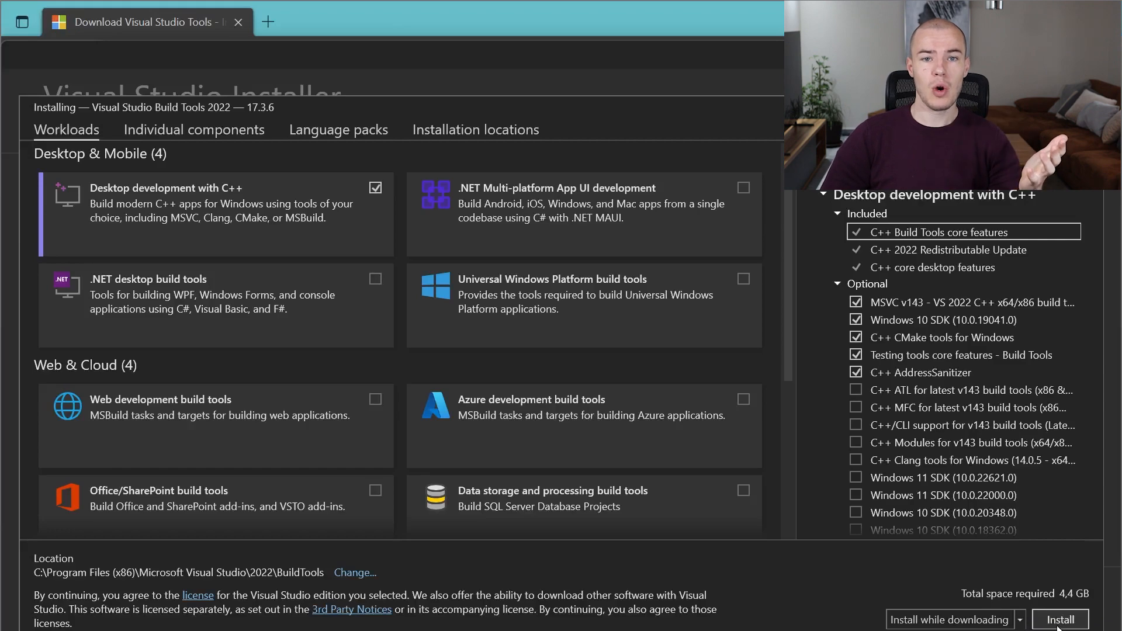
click(1059, 619)
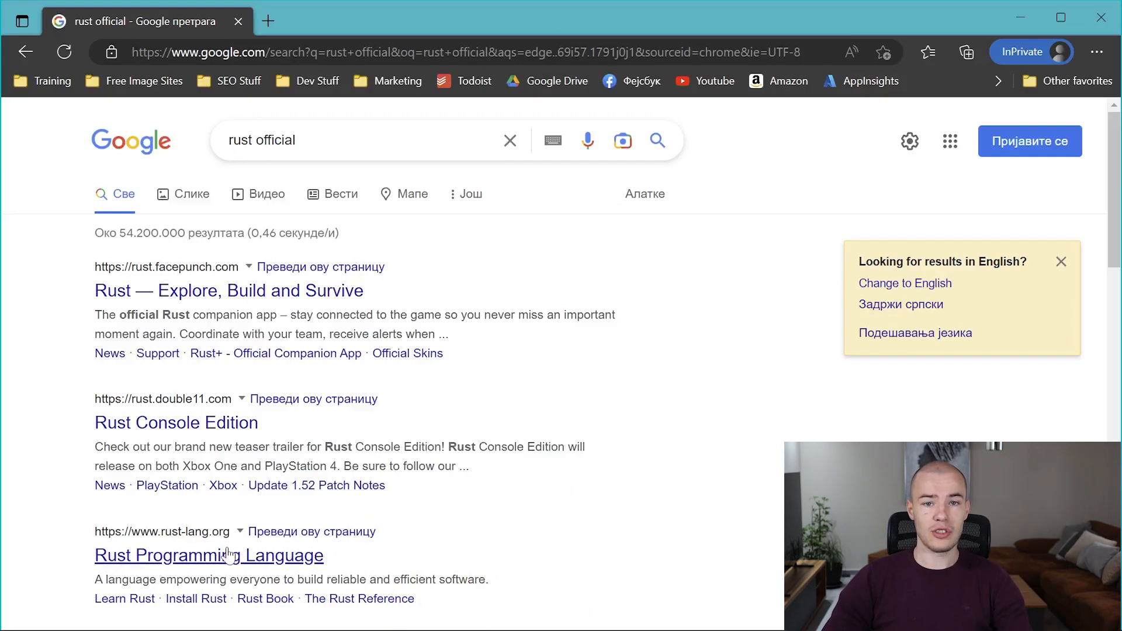
- Open the Rust Programming Language site from the results and go to Install
click(208, 555)
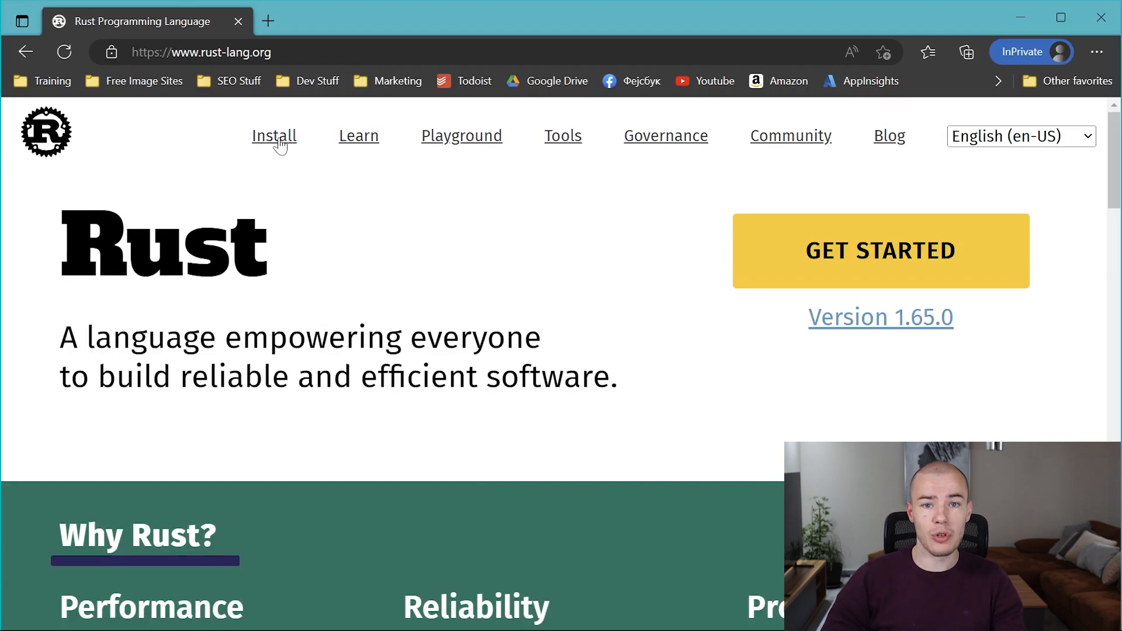
mouse_move(255, 145)
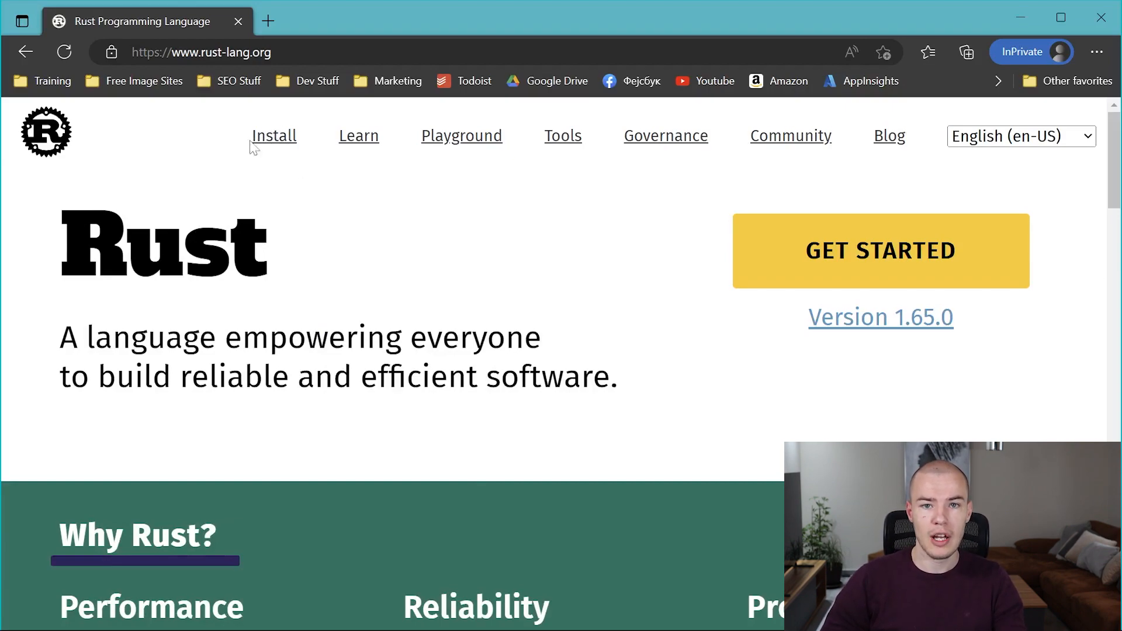
click(273, 135)
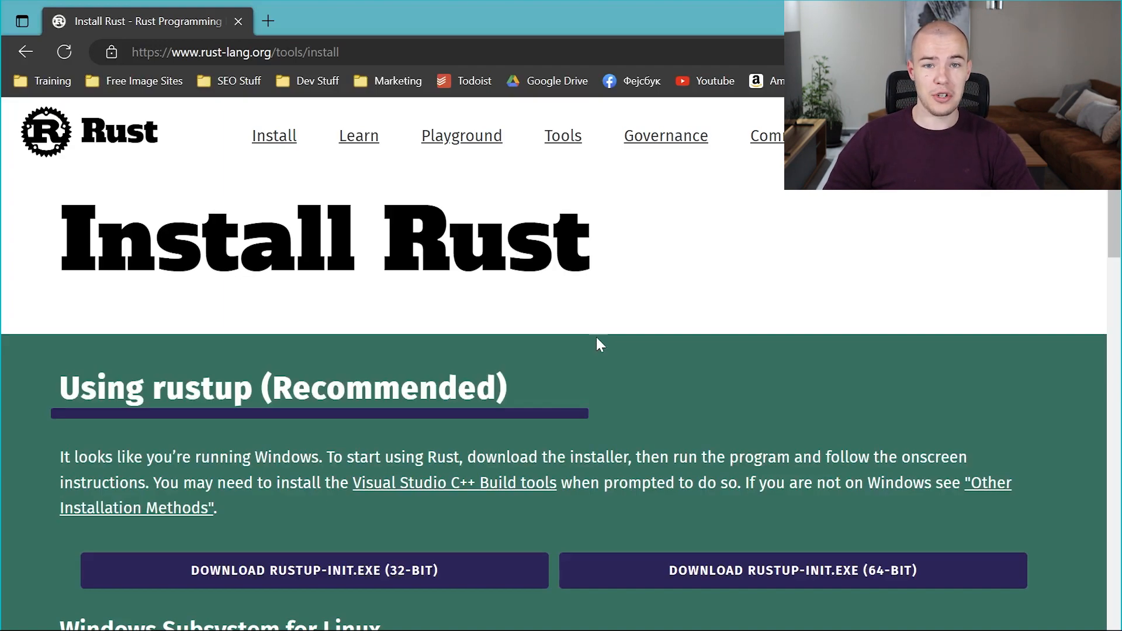
mouse_move(707, 527)
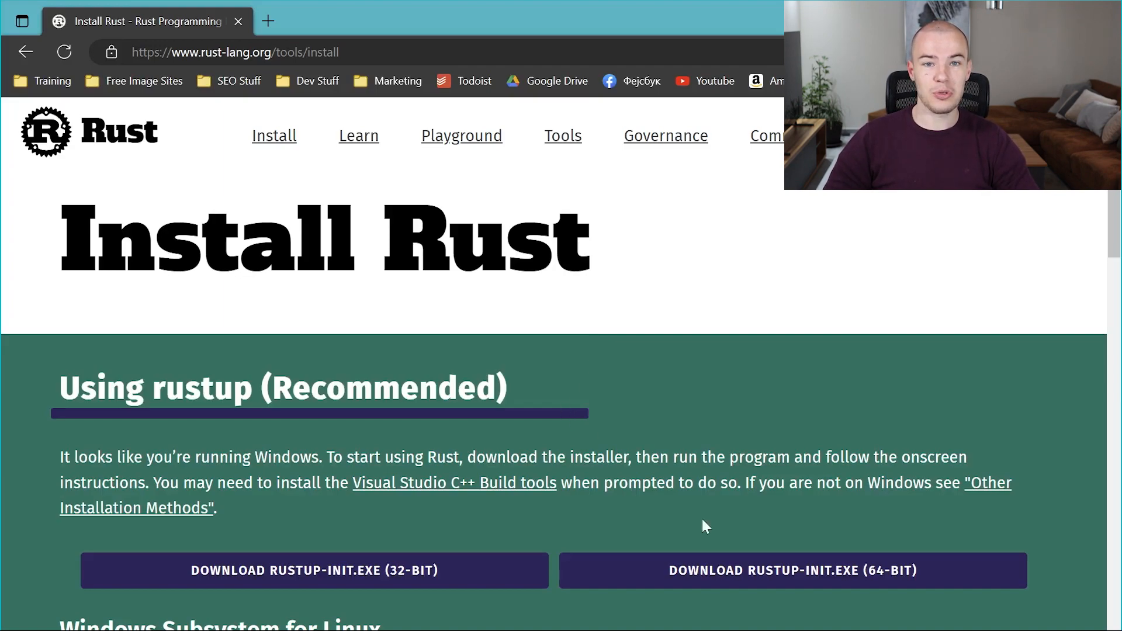
- Download rustup-init.exe (64-bit) and run the downloaded installer
click(791, 570)
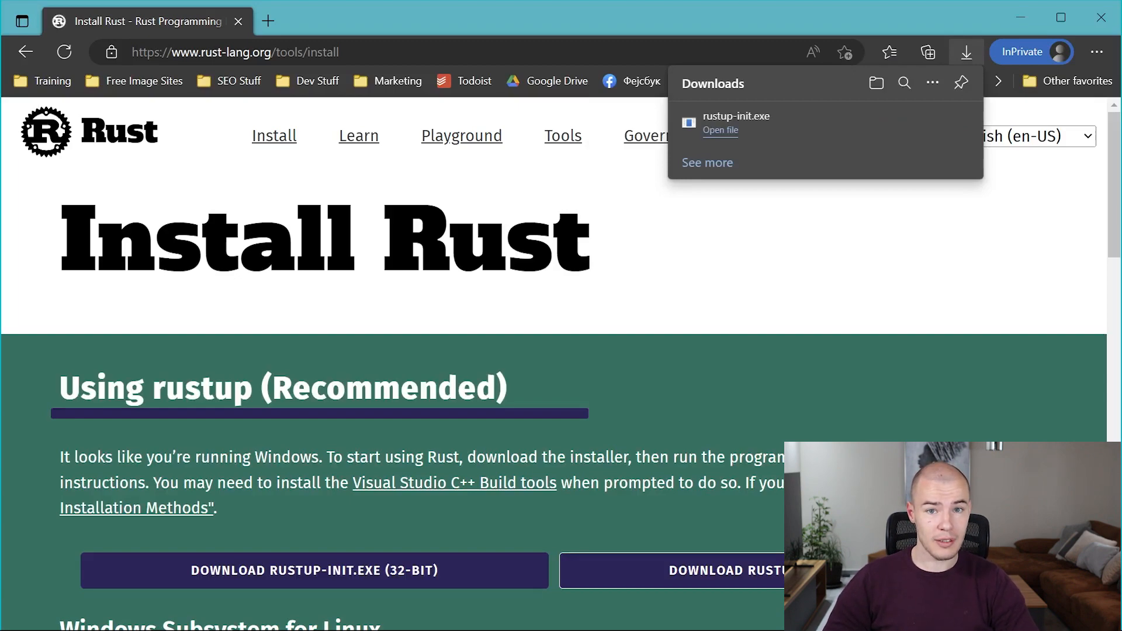
mouse_move(729, 125)
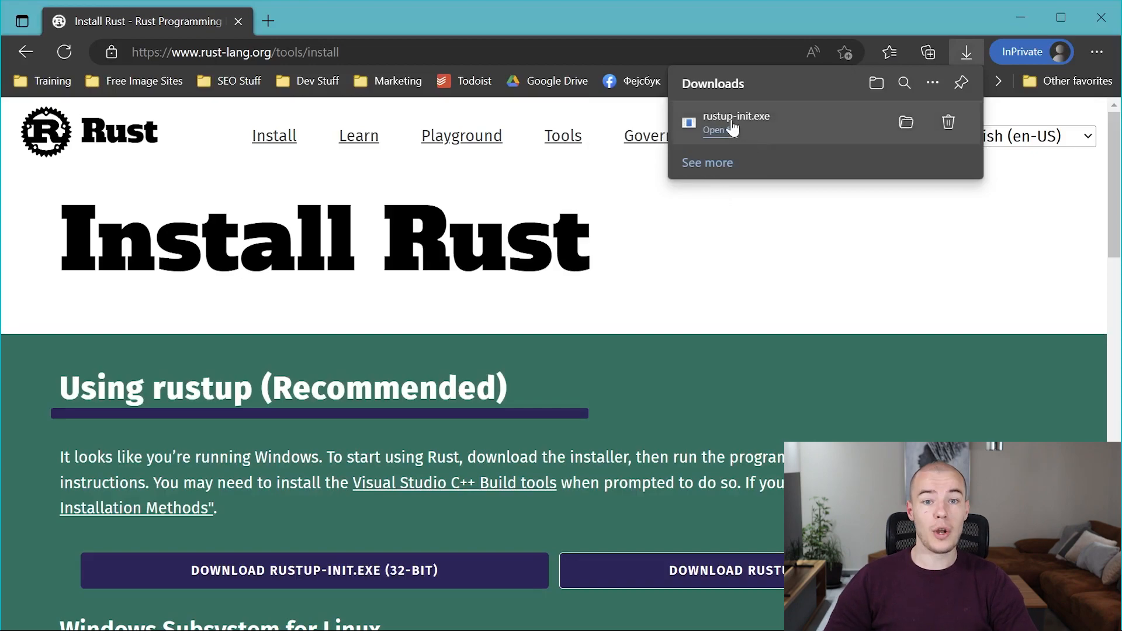
click(714, 130)
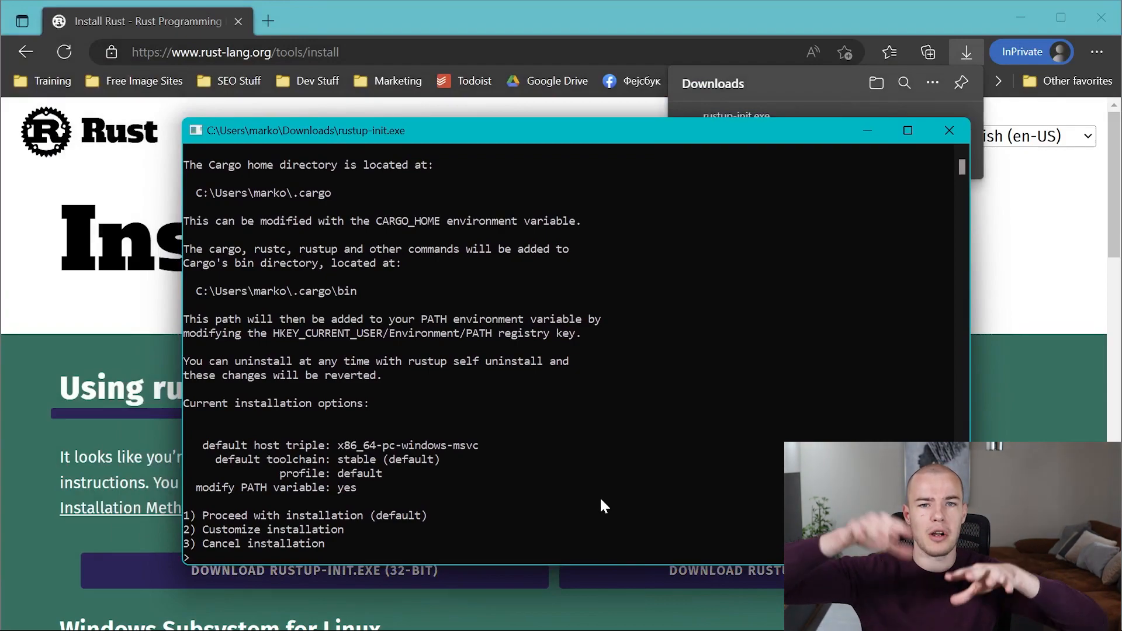
- Choose option 1 to proceed with the default Rust installation
text(1)
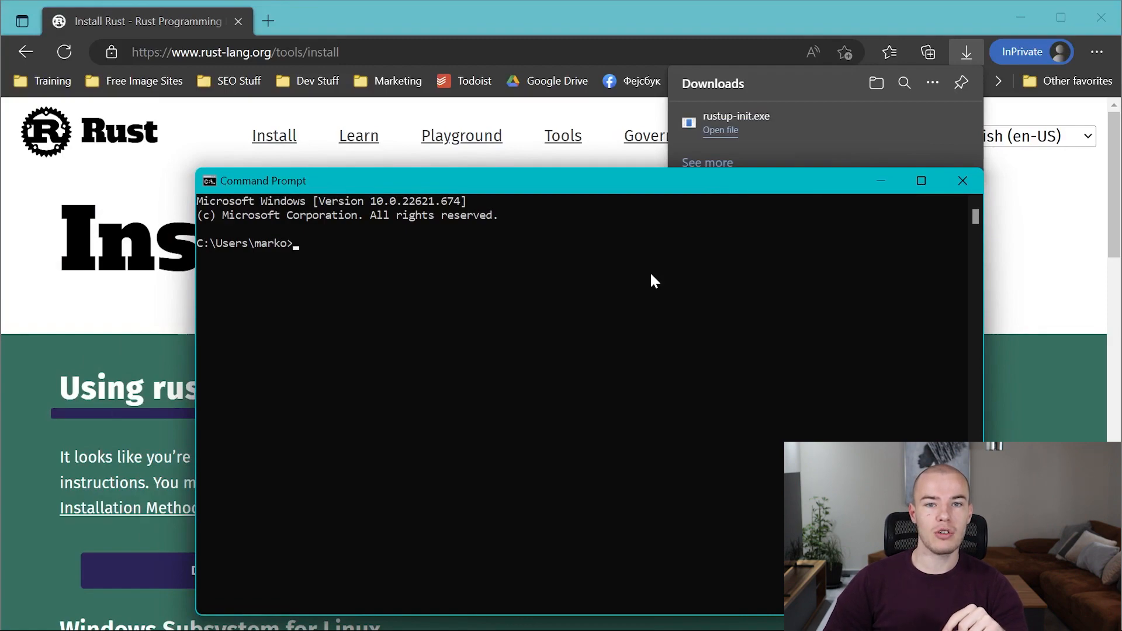
- Run 'rustc --version' showing 1.65.0, then type 'cargo version'
text(rustc --version)
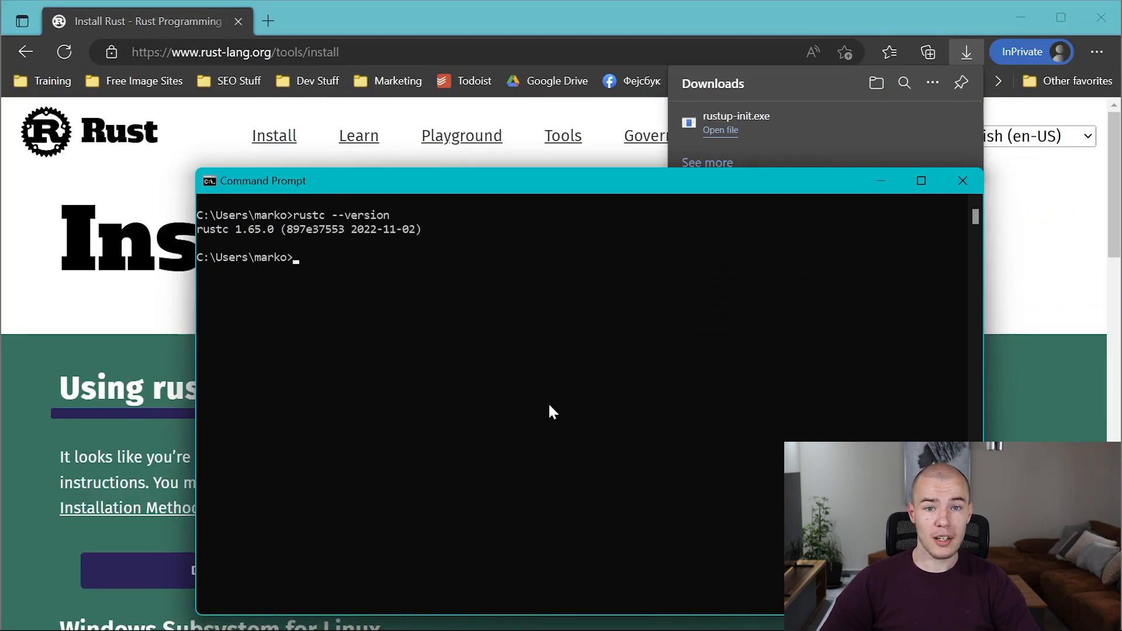
text(ca)
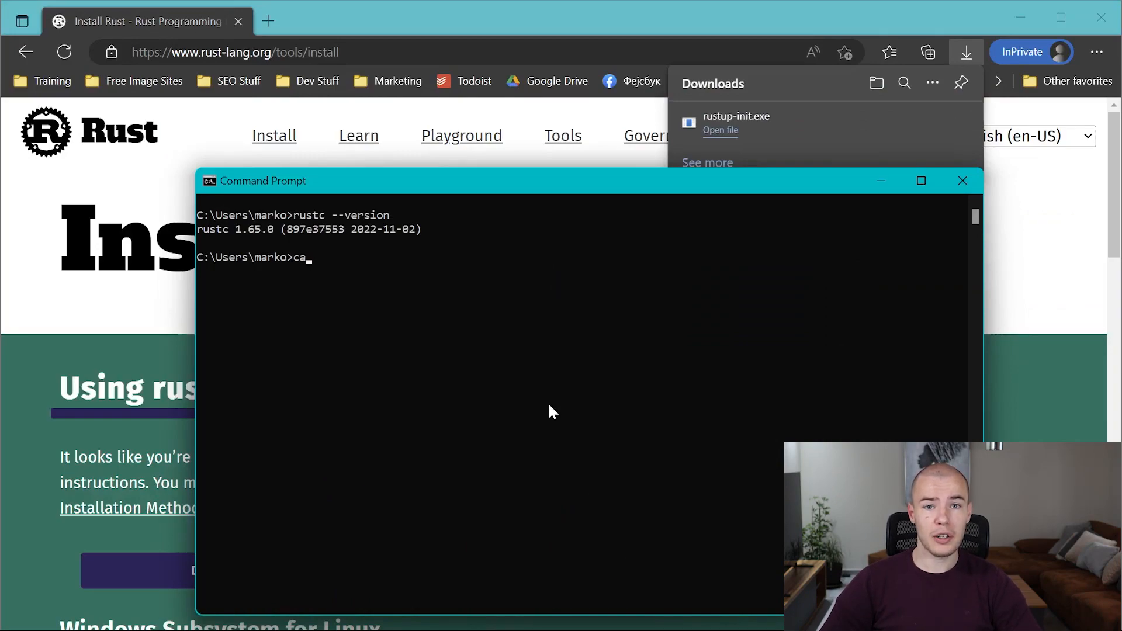
text(rgo versio)
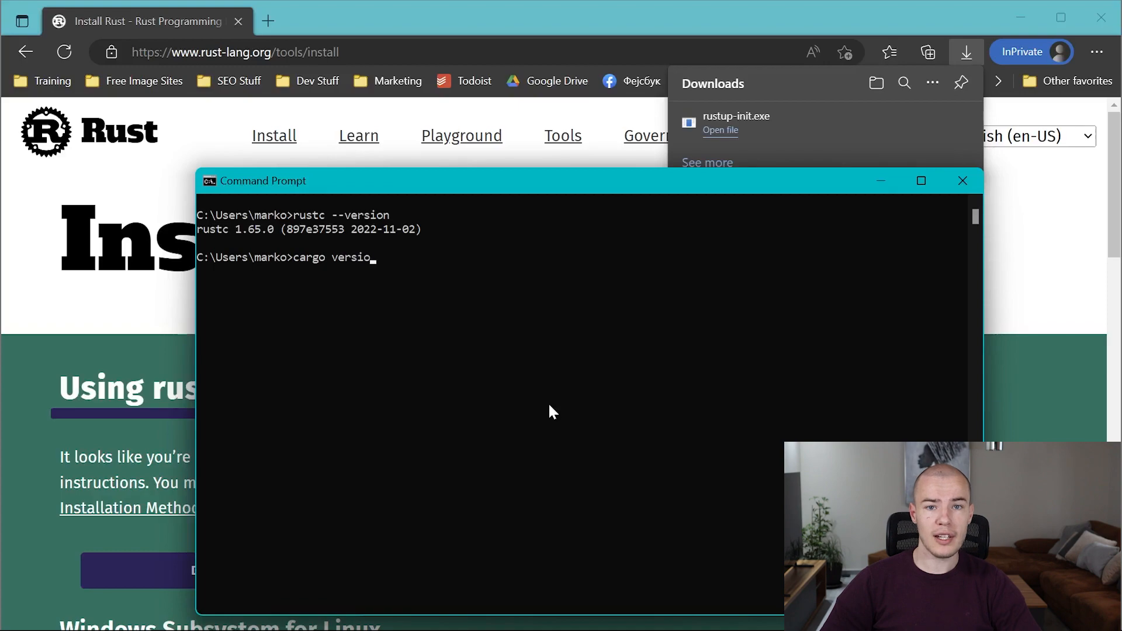